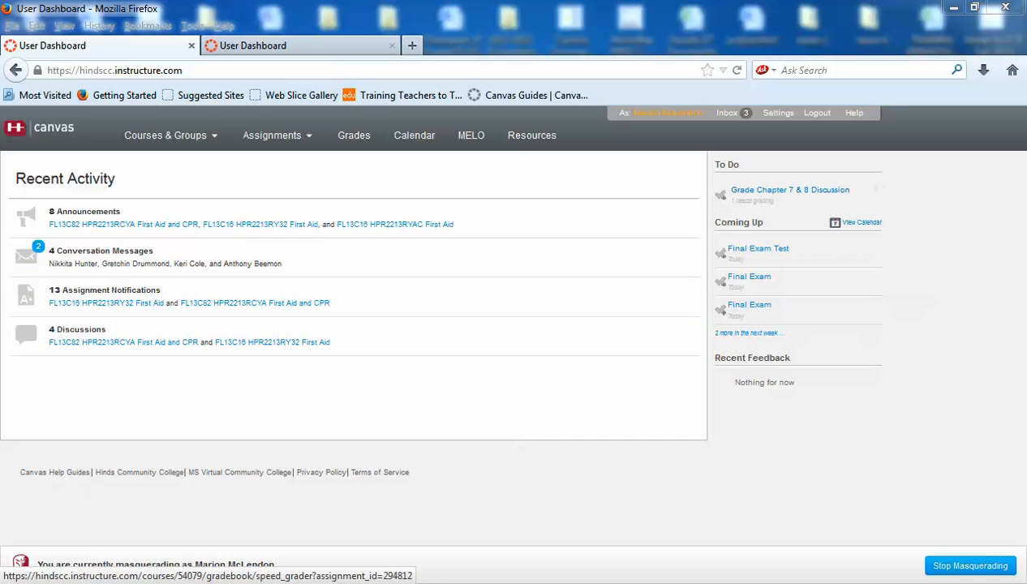
mouse_move(789, 188)
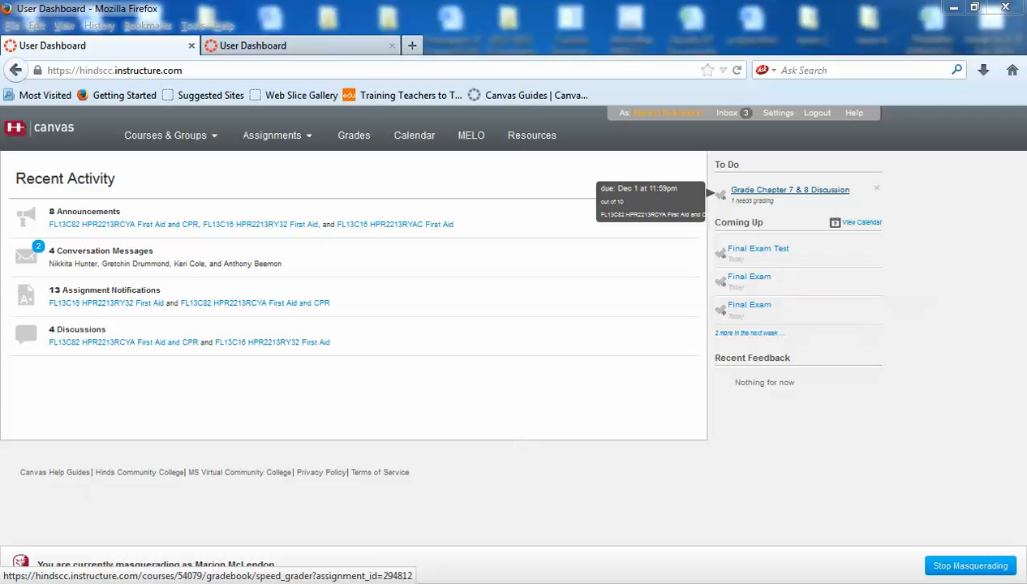
From Courses & Groups, choose FL13C82 HPR2213RCYA First Aid and CPR under My Courses
click(166, 136)
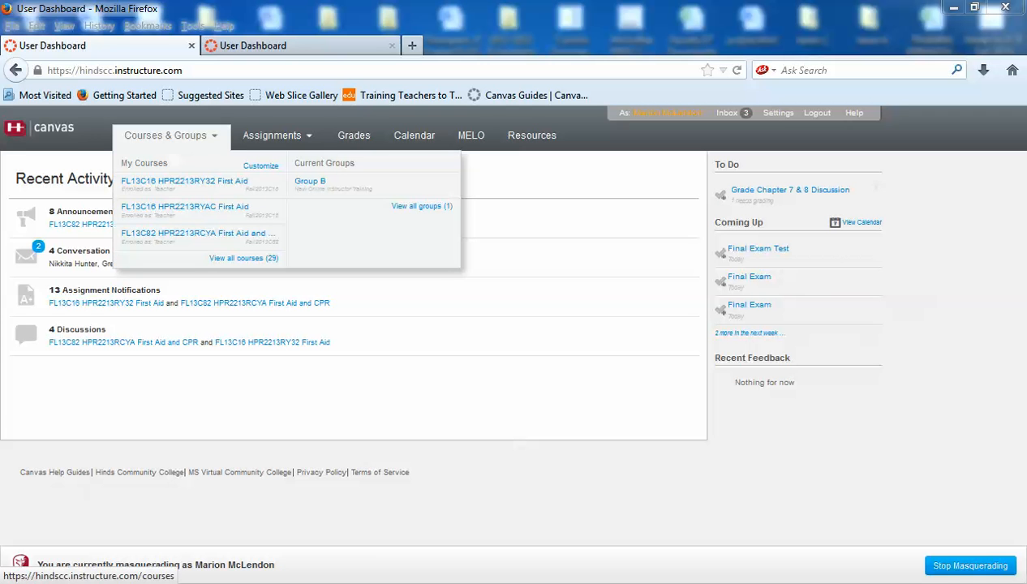
mouse_move(198, 237)
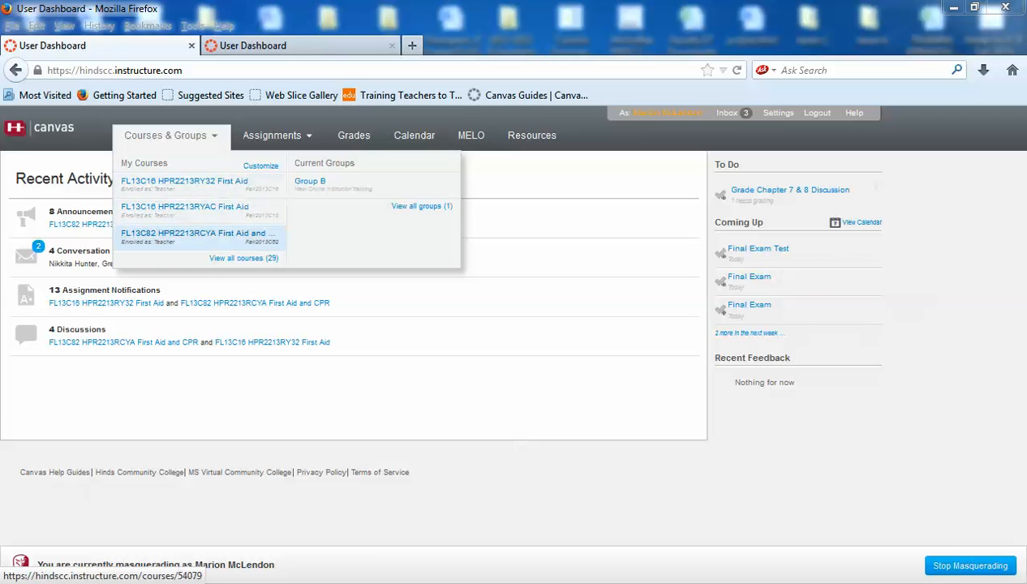
click(198, 234)
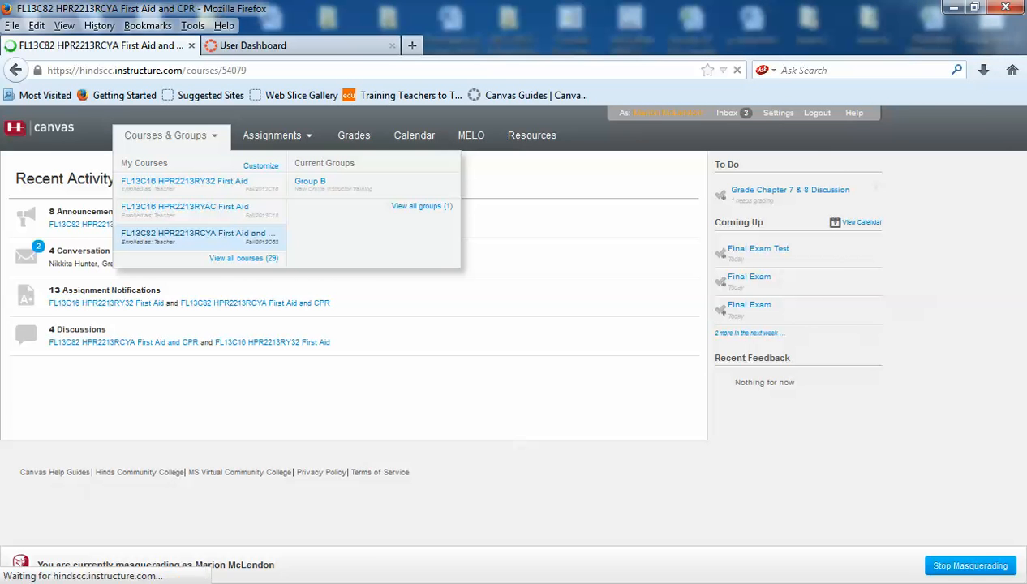
Show the course Announcements list and scroll through the posted announcements
click(198, 234)
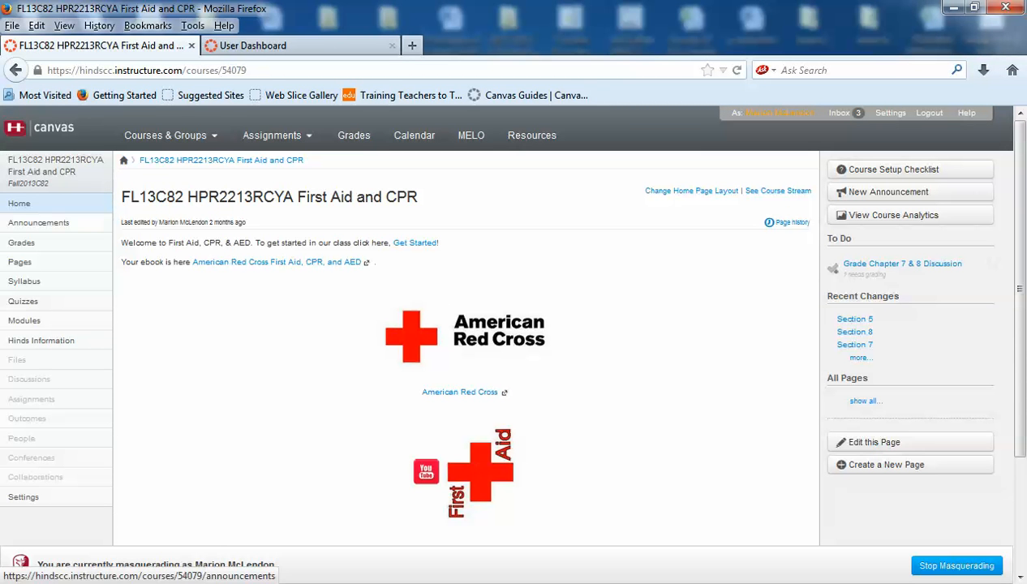
click(37, 223)
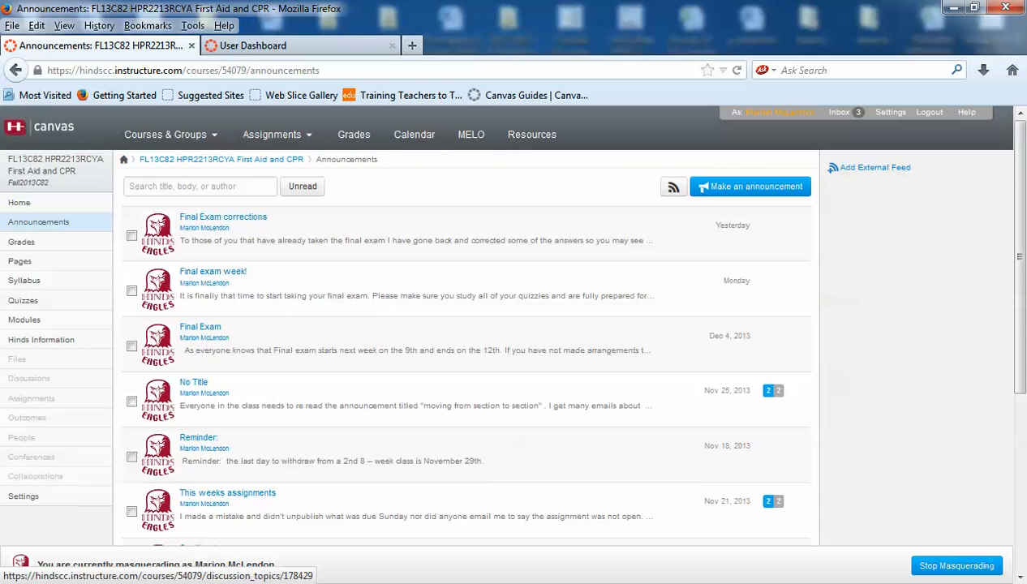
scroll(down, 3)
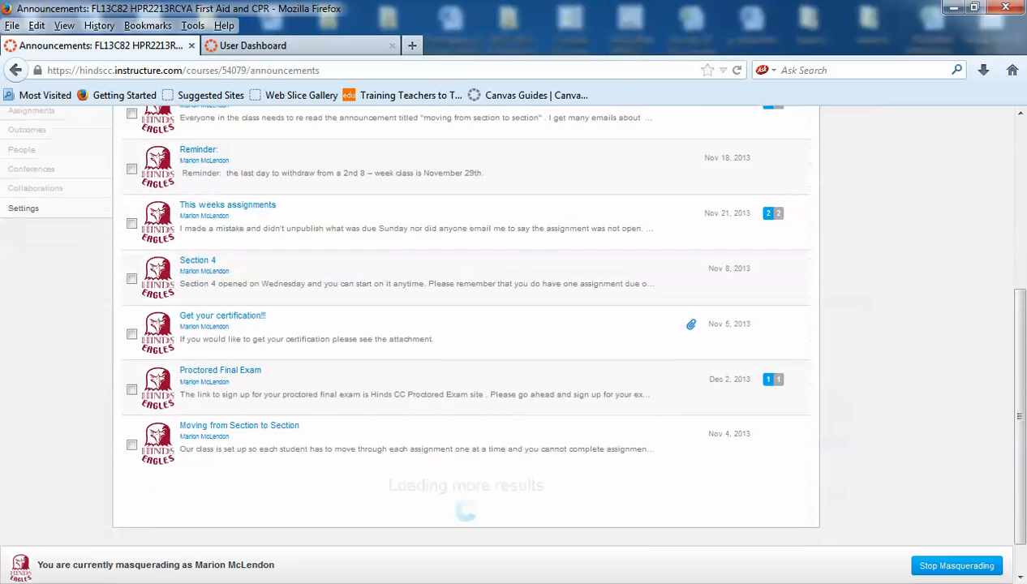
scroll(up, 3)
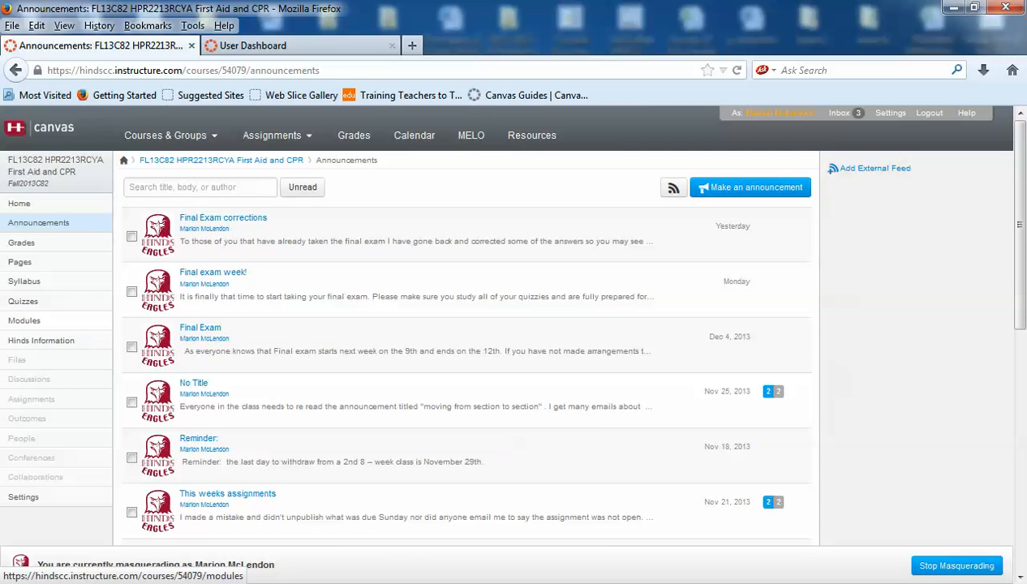
Go to Modules and enter the Section 1 page under the Section 1 module
click(25, 321)
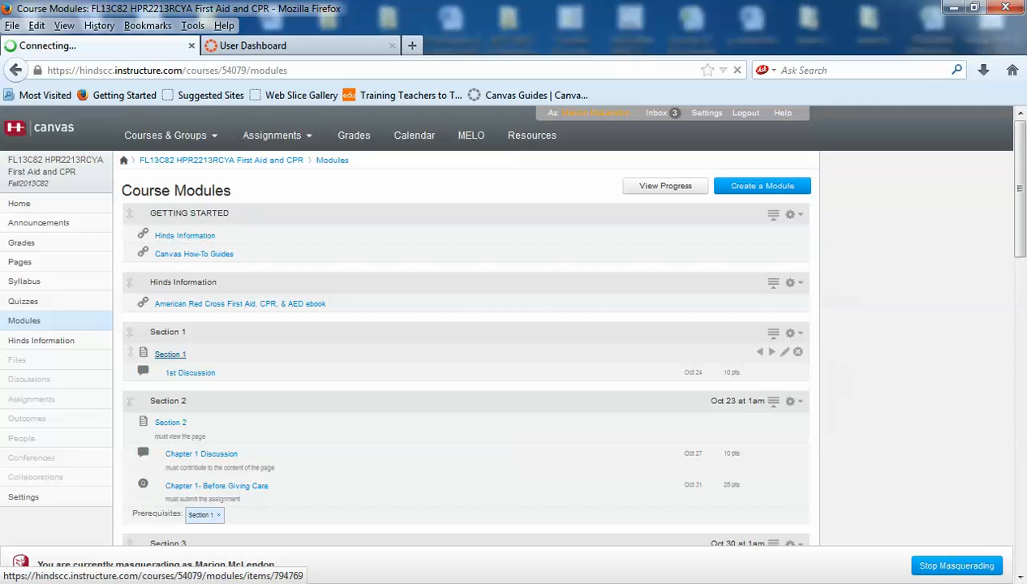
click(171, 354)
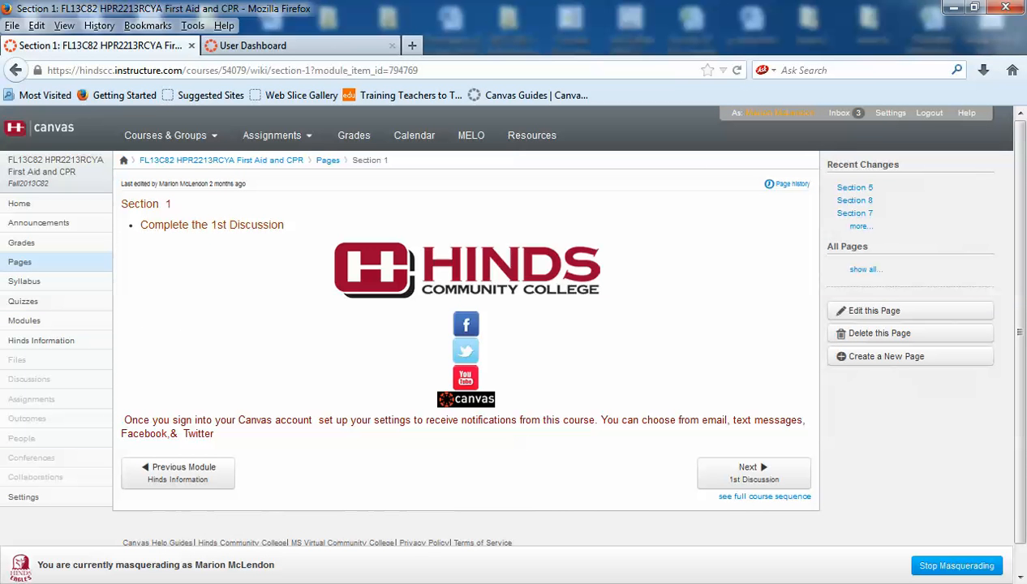
Use Next (1st Discussion) to reach the graded discussion and read its replies
click(753, 474)
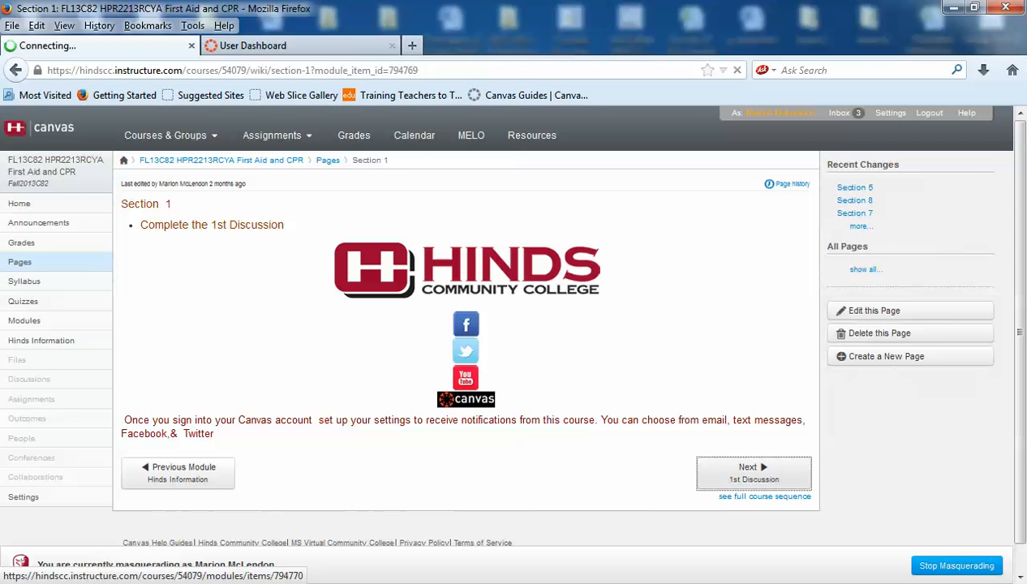
click(753, 474)
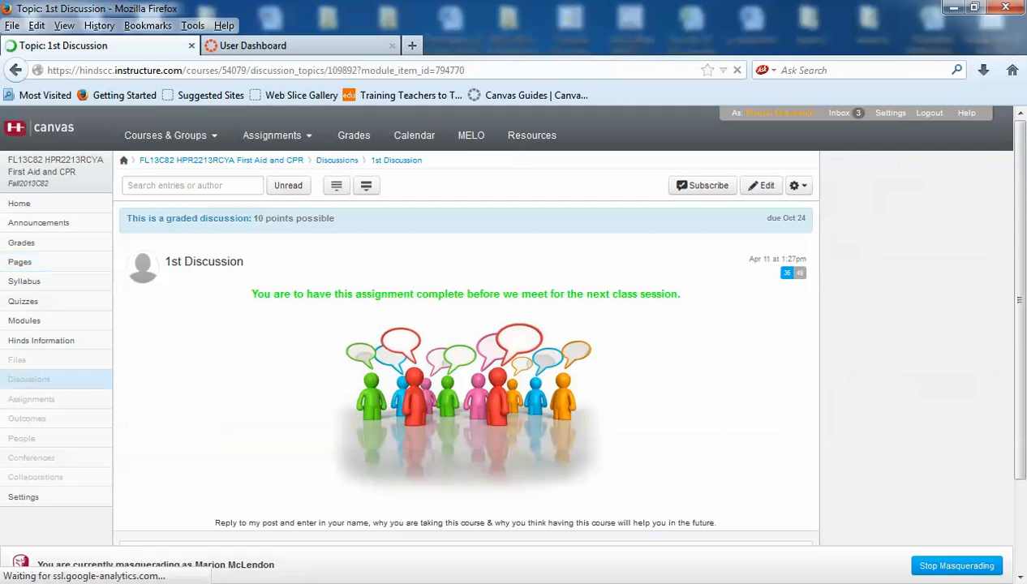
scroll(down, 3)
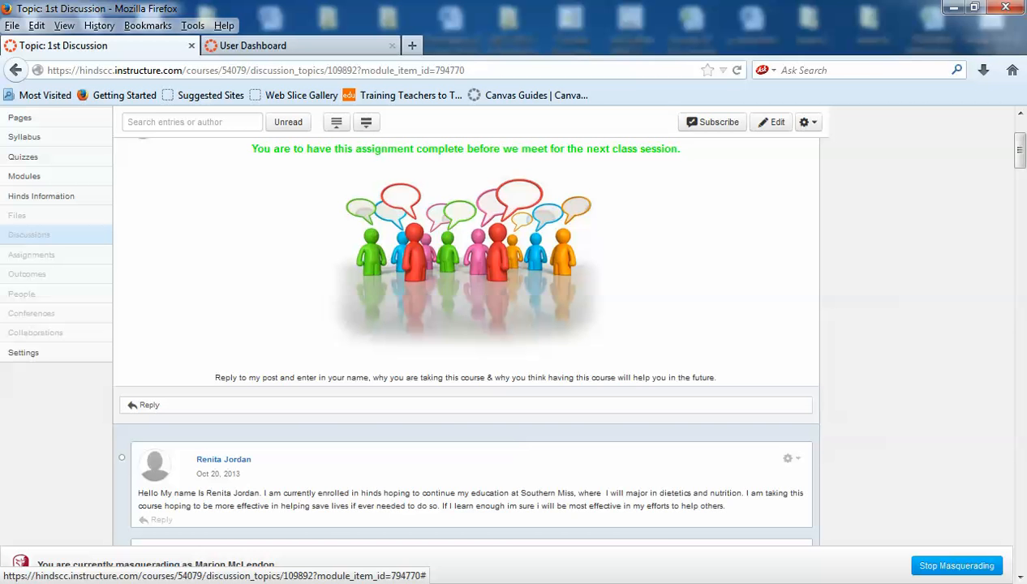
scroll(up, 3)
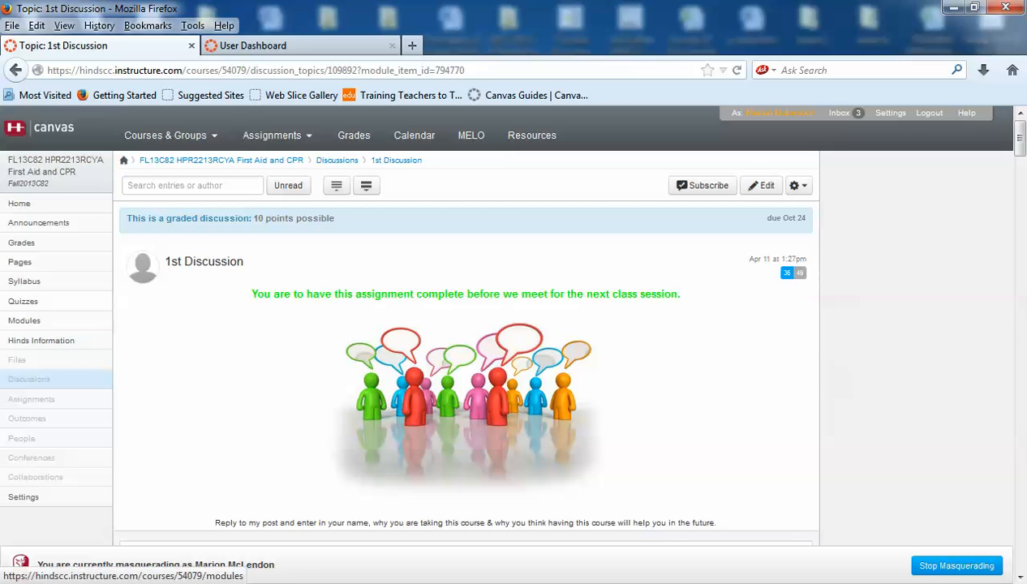
Return to the Course Modules list and scroll down to Section 3
click(24, 321)
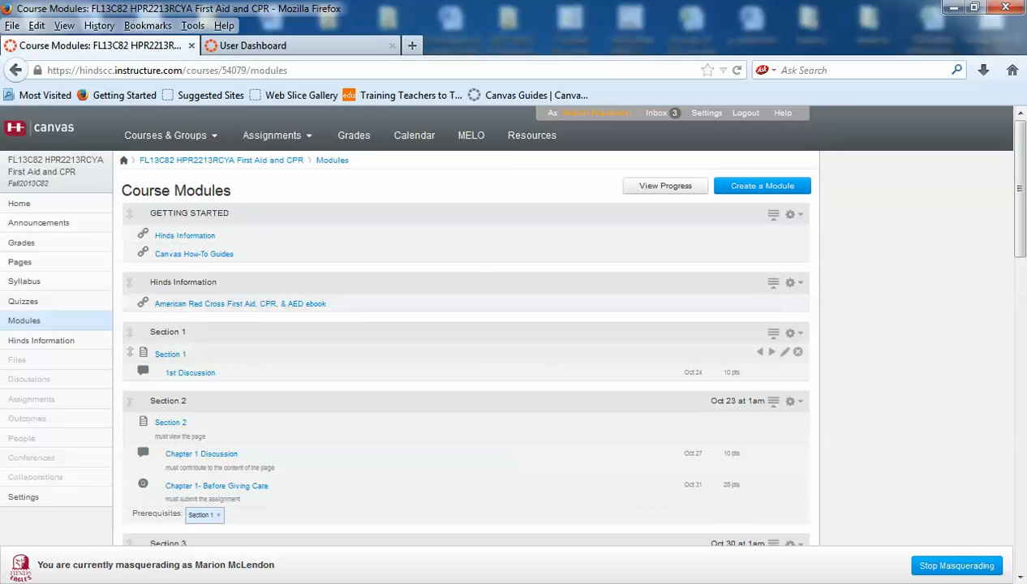
mouse_move(188, 372)
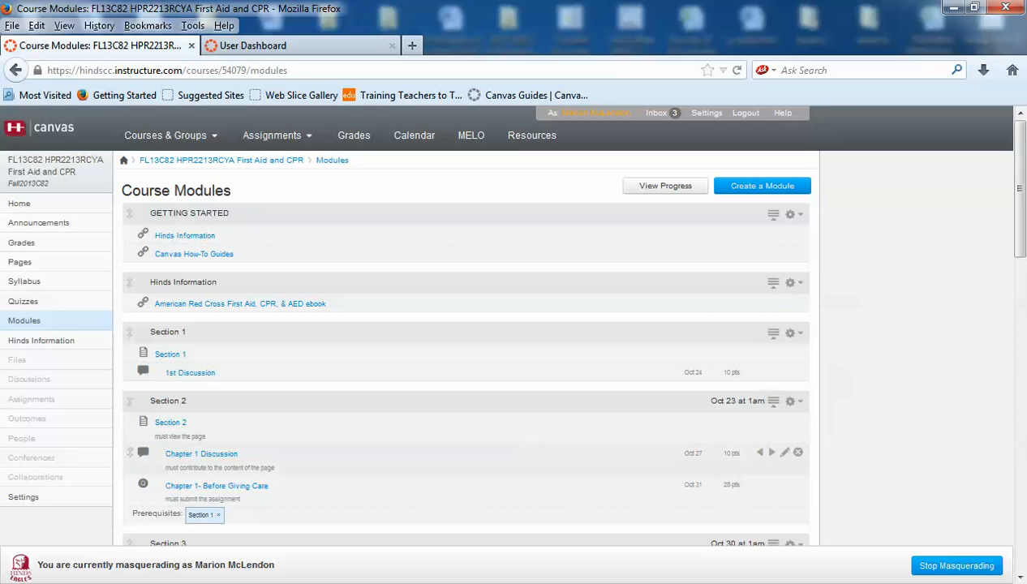
mouse_move(130, 485)
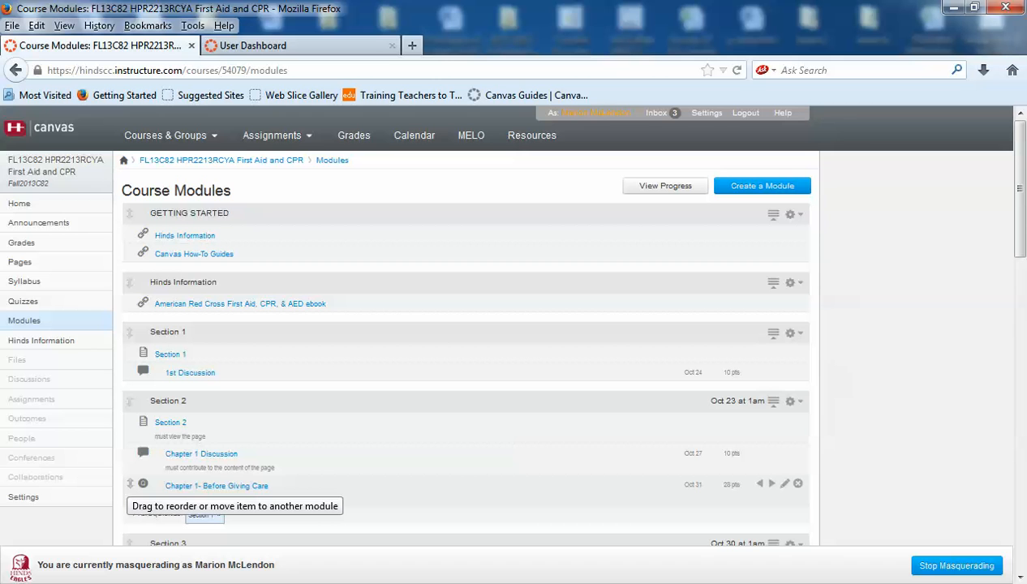
scroll(down, 3)
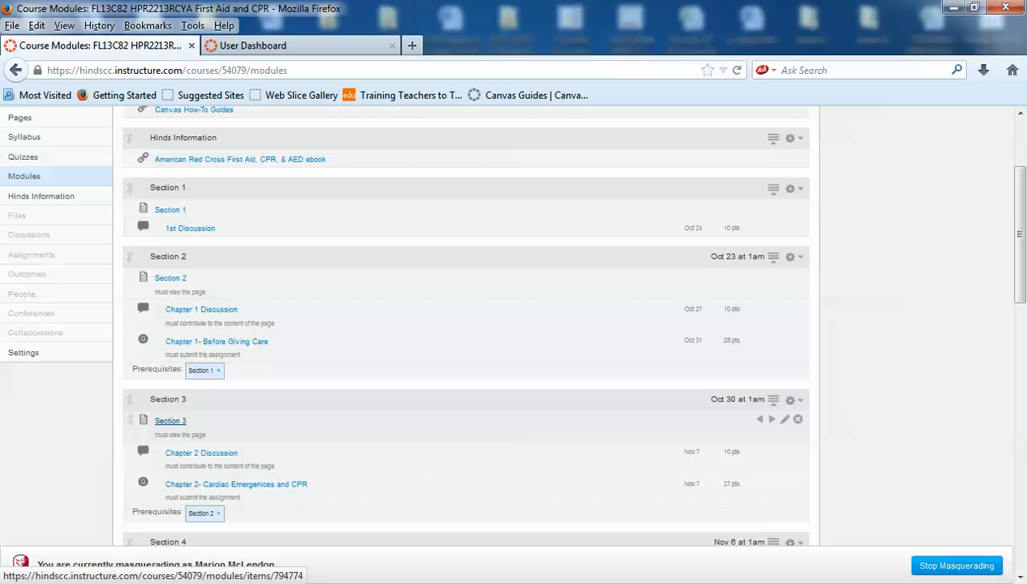
Enter the Section 3 page and scroll through its readings, CPR videos and assignments
click(171, 420)
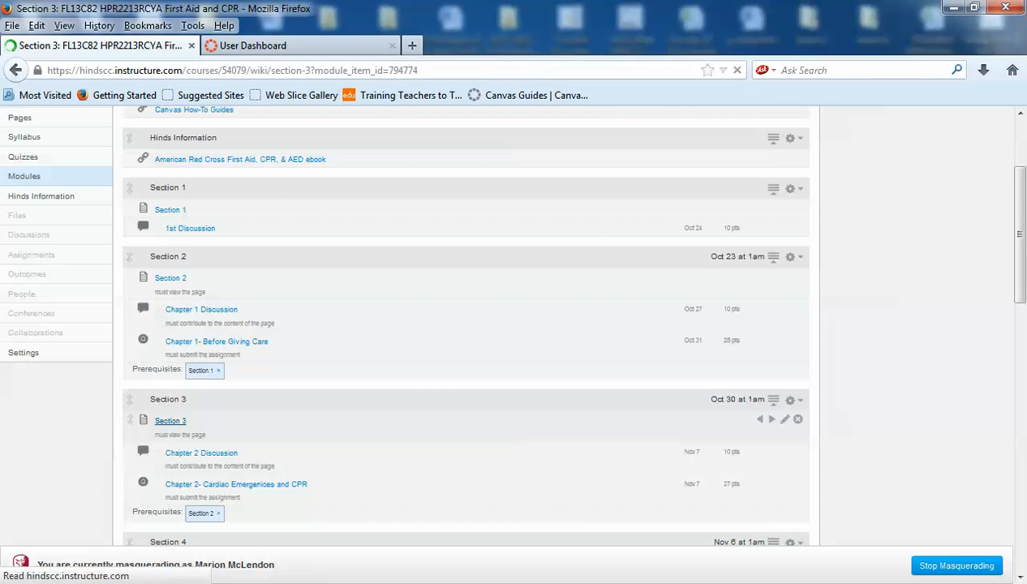
click(170, 420)
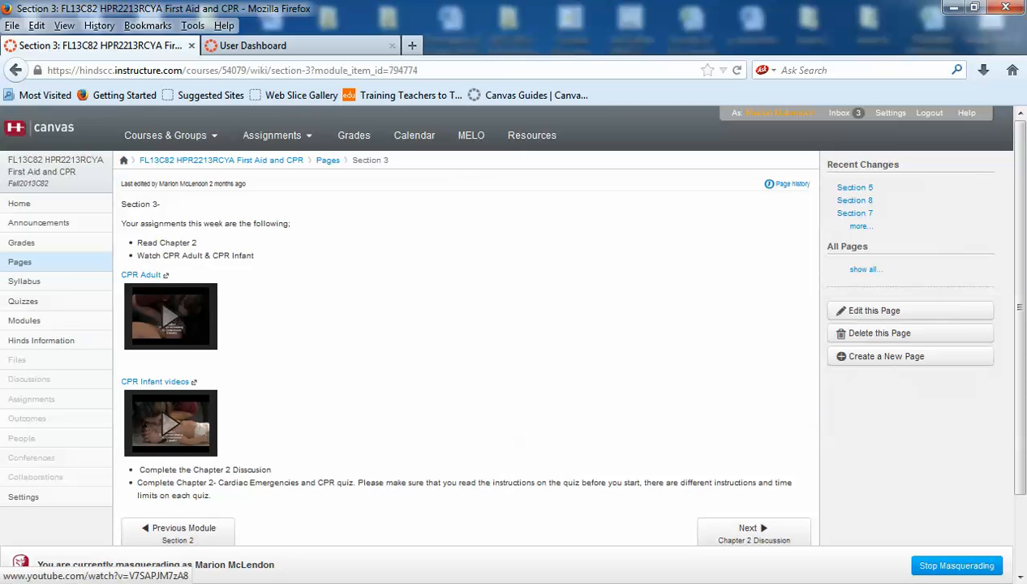
scroll(down, 3)
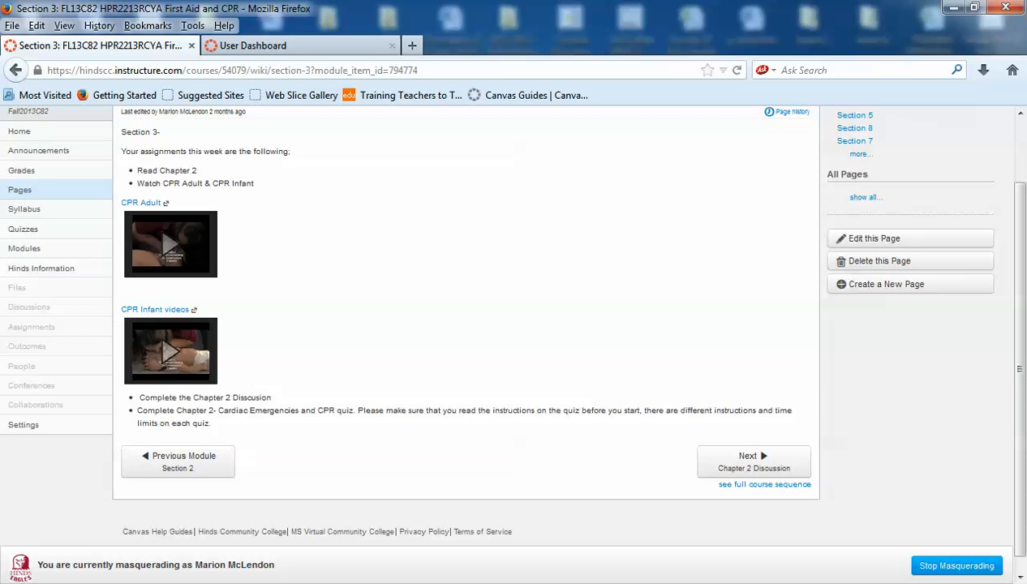
mouse_move(753, 461)
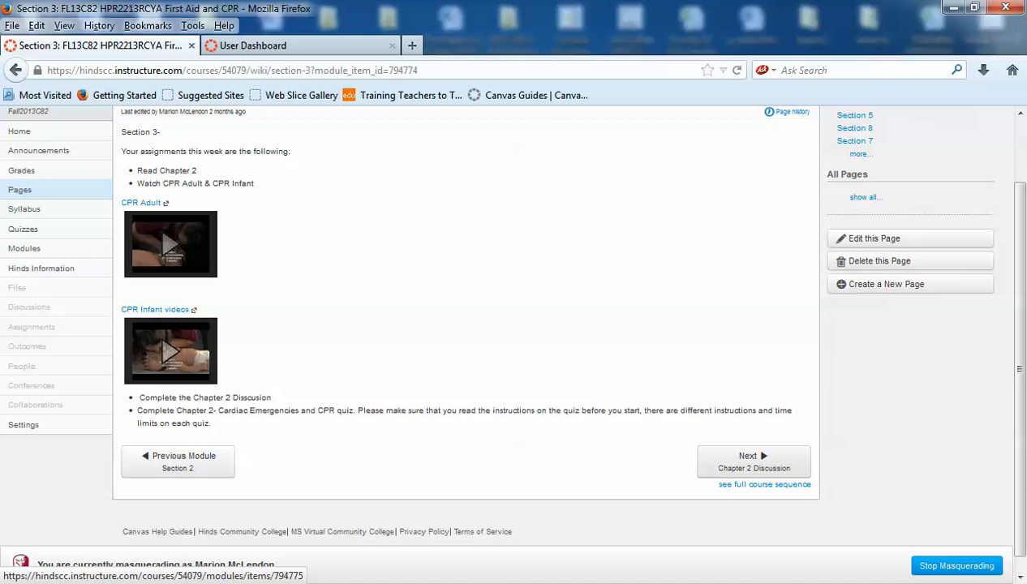